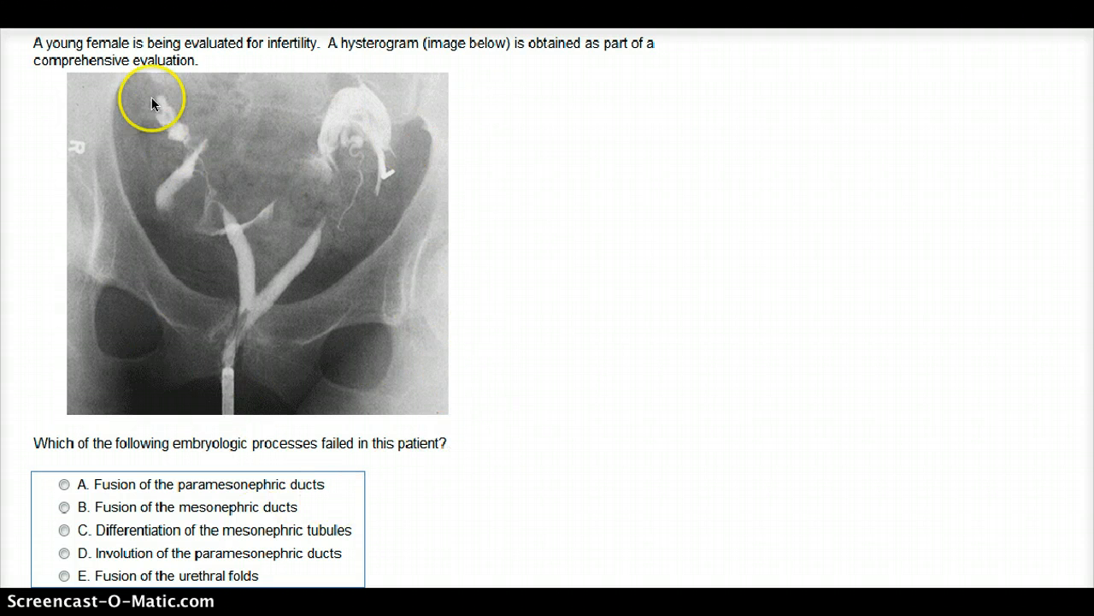
{"action": "mouse_move", "coordinate": [214, 105]}
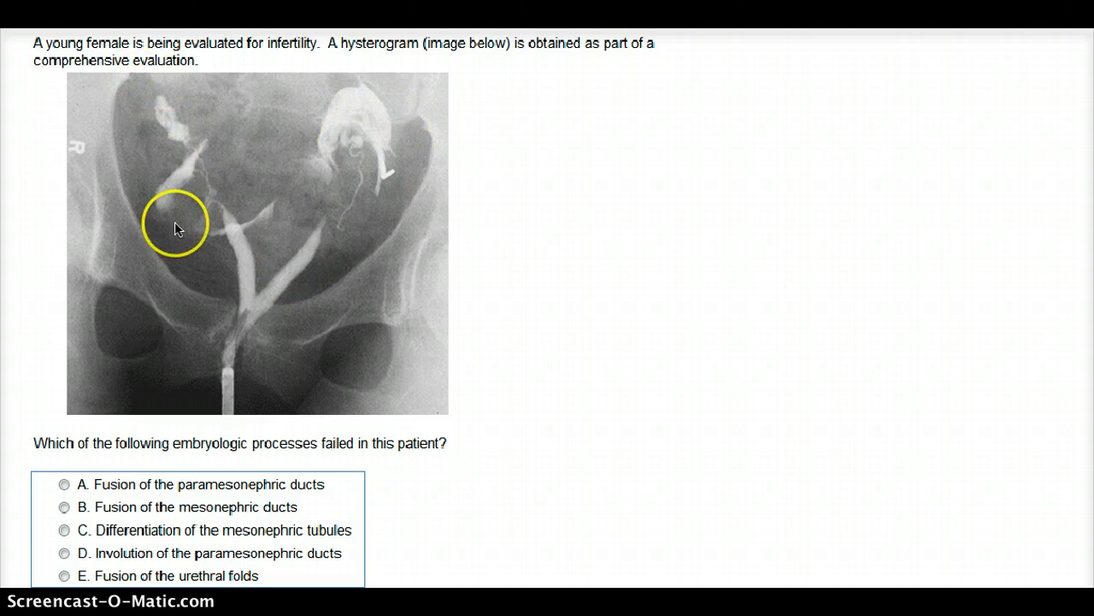
{"action": "mouse_move", "coordinate": [355, 256]}
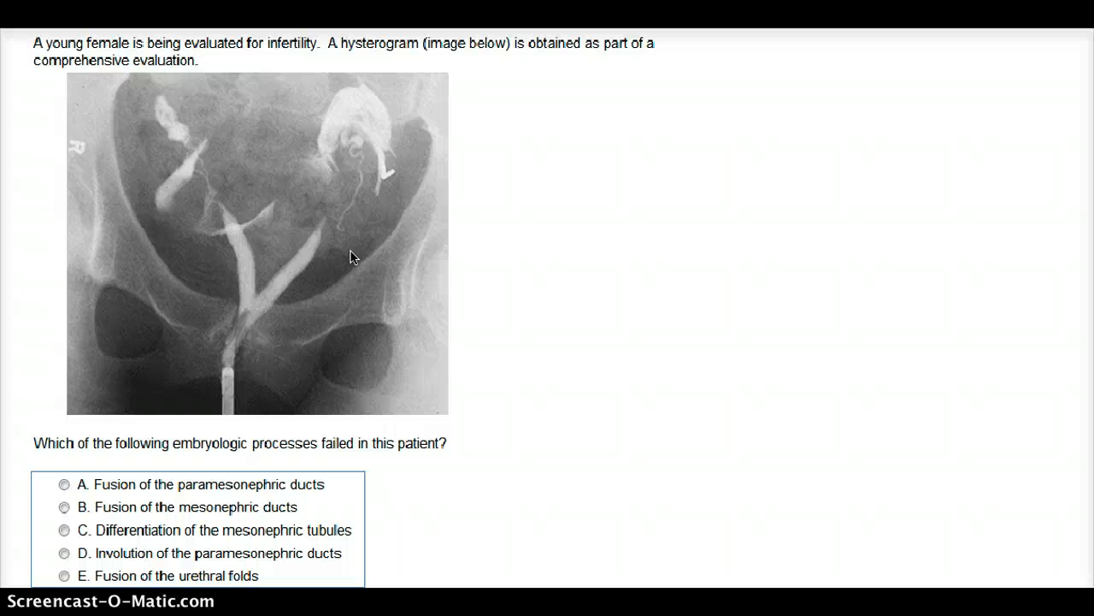
{"action": "mouse_move", "coordinate": [399, 417]}
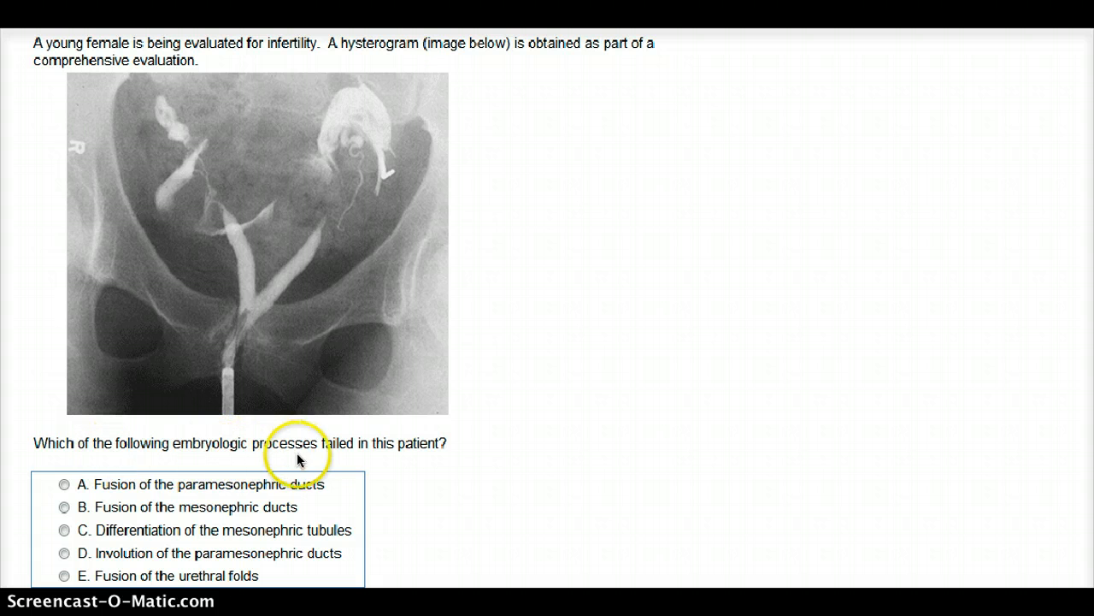
{"action": "mouse_move", "coordinate": [372, 446]}
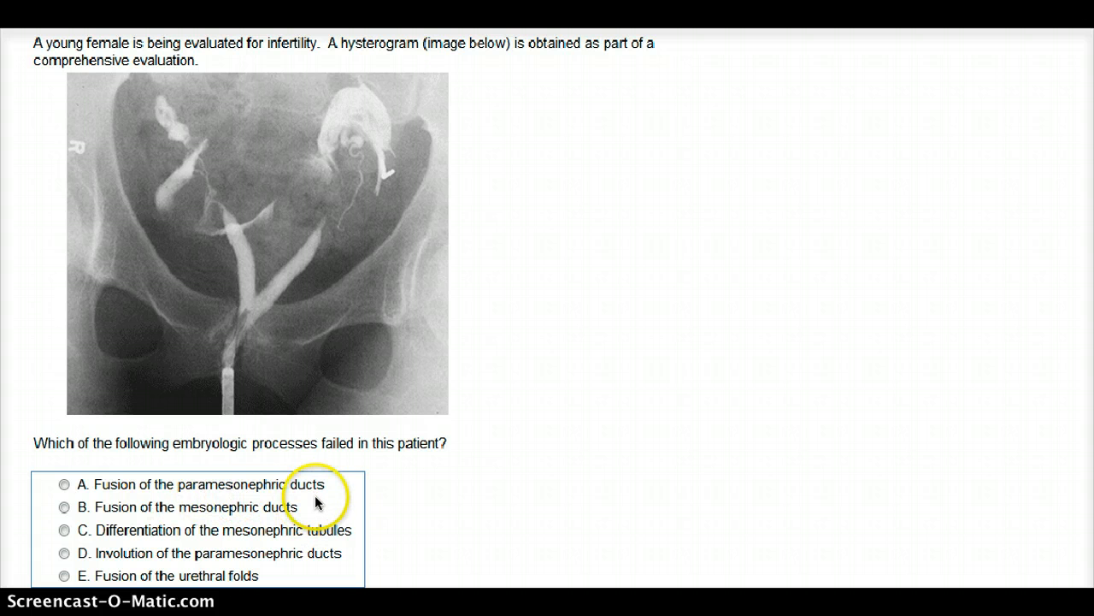
{"action": "mouse_move", "coordinate": [61, 545]}
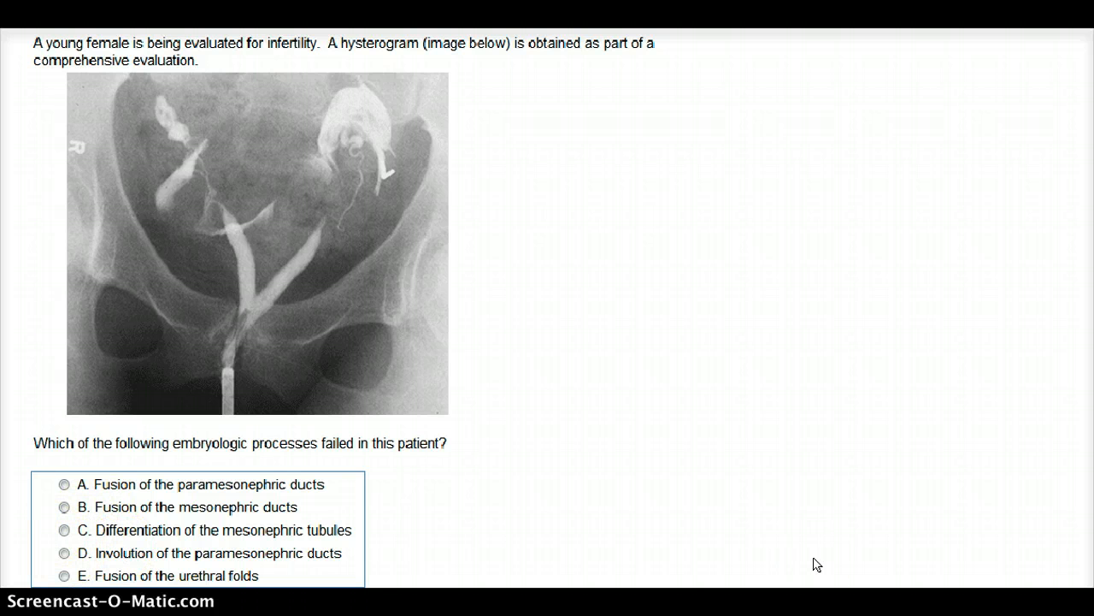
{"action": "mouse_move", "coordinate": [580, 533]}
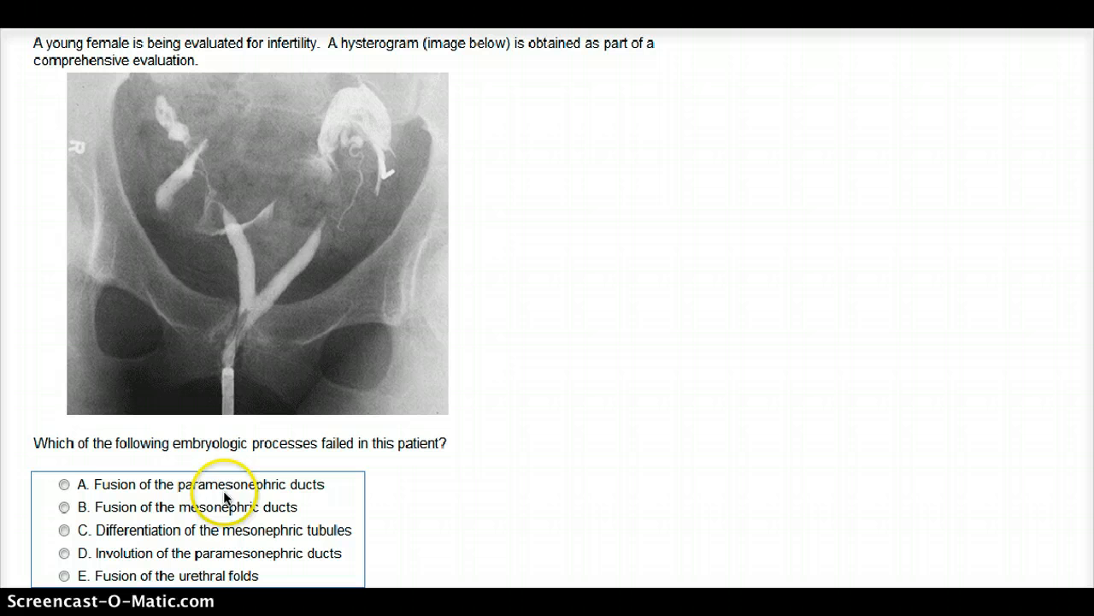
{"action": "mouse_move", "coordinate": [243, 556]}
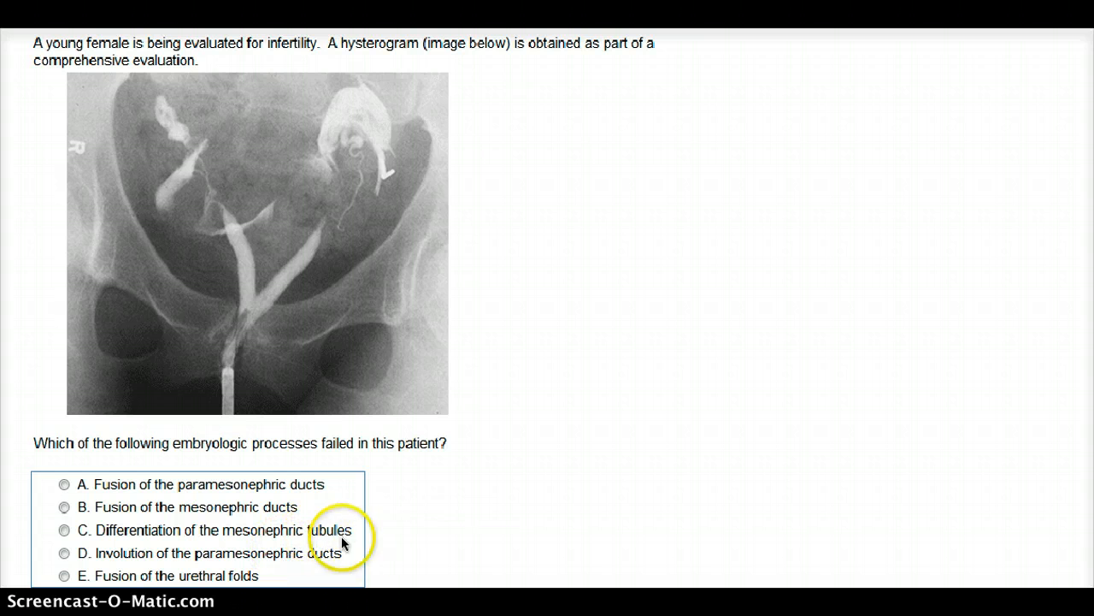
{"action": "mouse_move", "coordinate": [381, 539]}
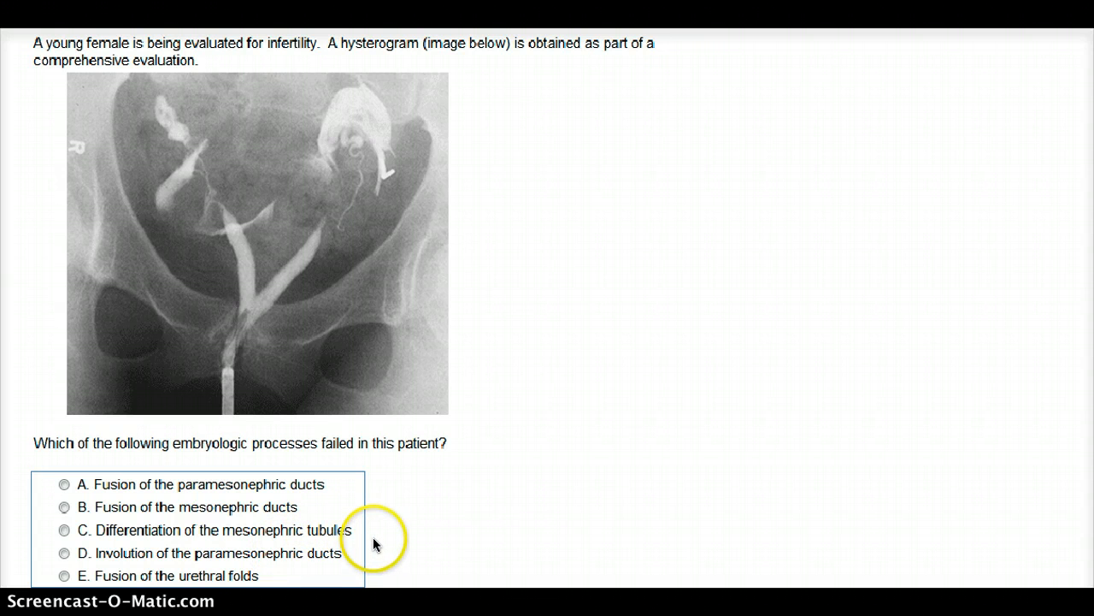
{"action": "mouse_move", "coordinate": [165, 539]}
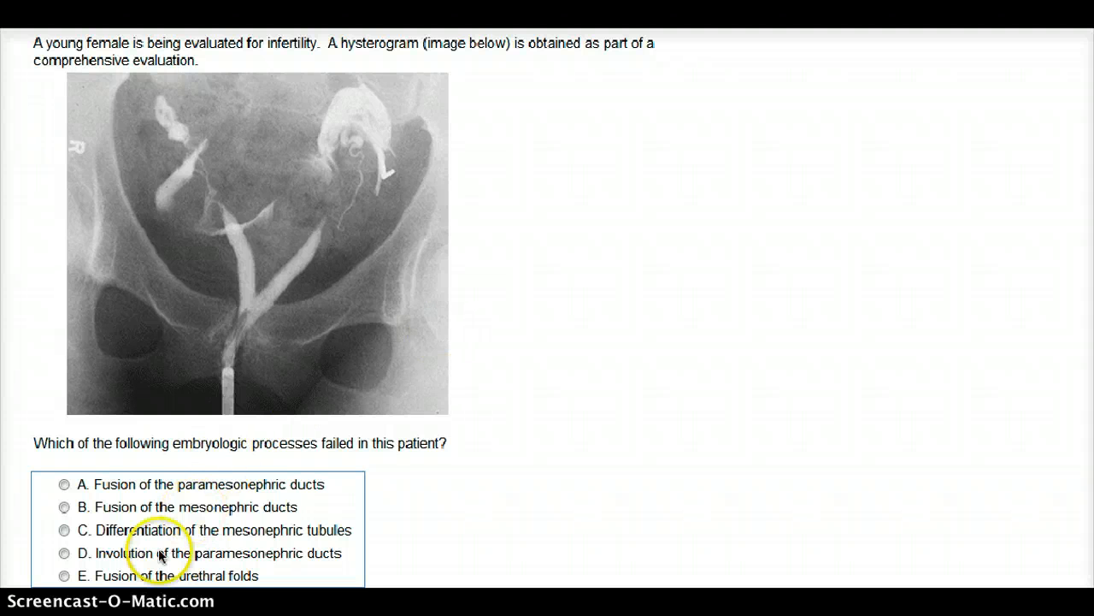
{"action": "mouse_move", "coordinate": [221, 526]}
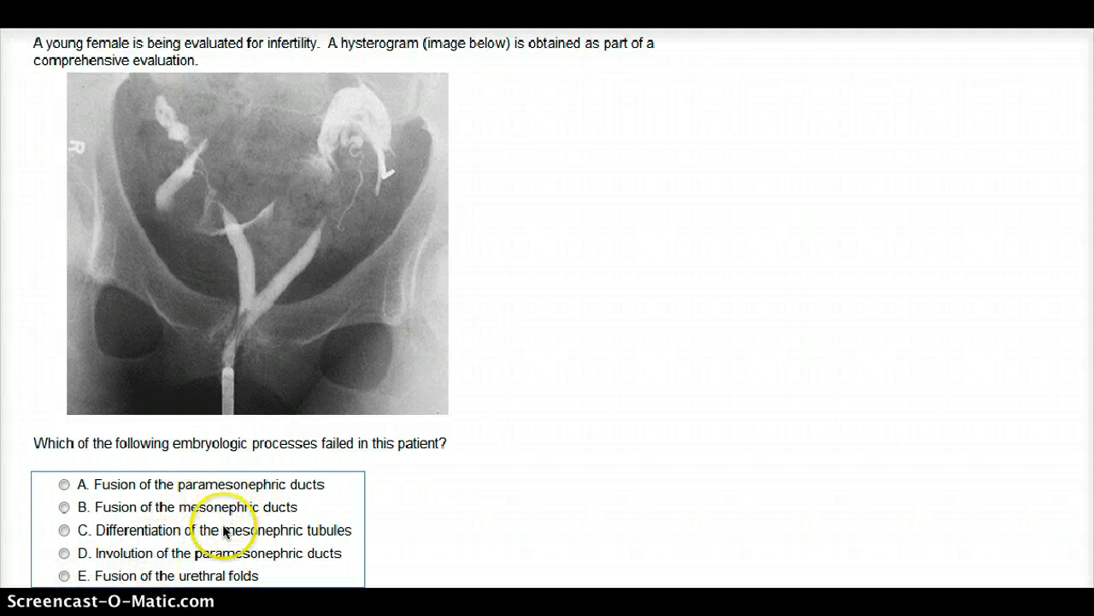
{"action": "mouse_move", "coordinate": [44, 583]}
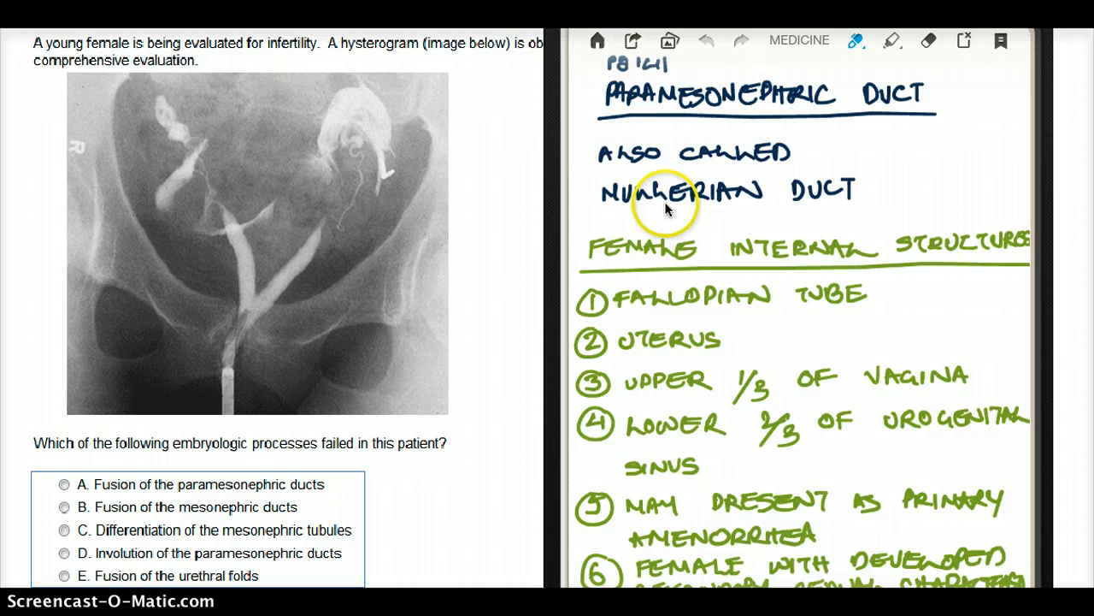
{"action": "mouse_move", "coordinate": [817, 167]}
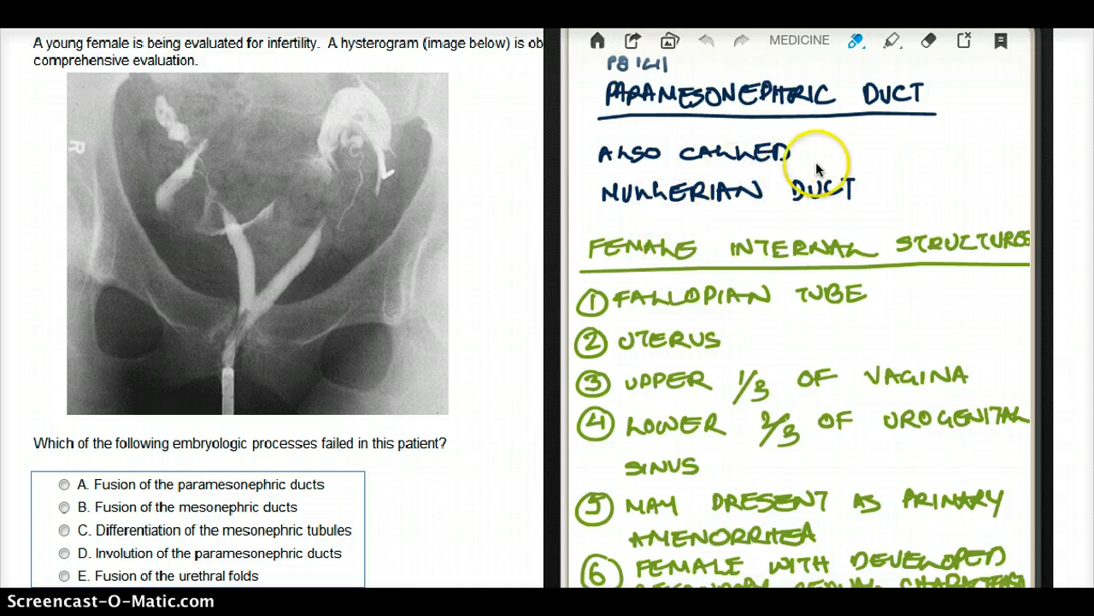
{"action": "mouse_move", "coordinate": [645, 450]}
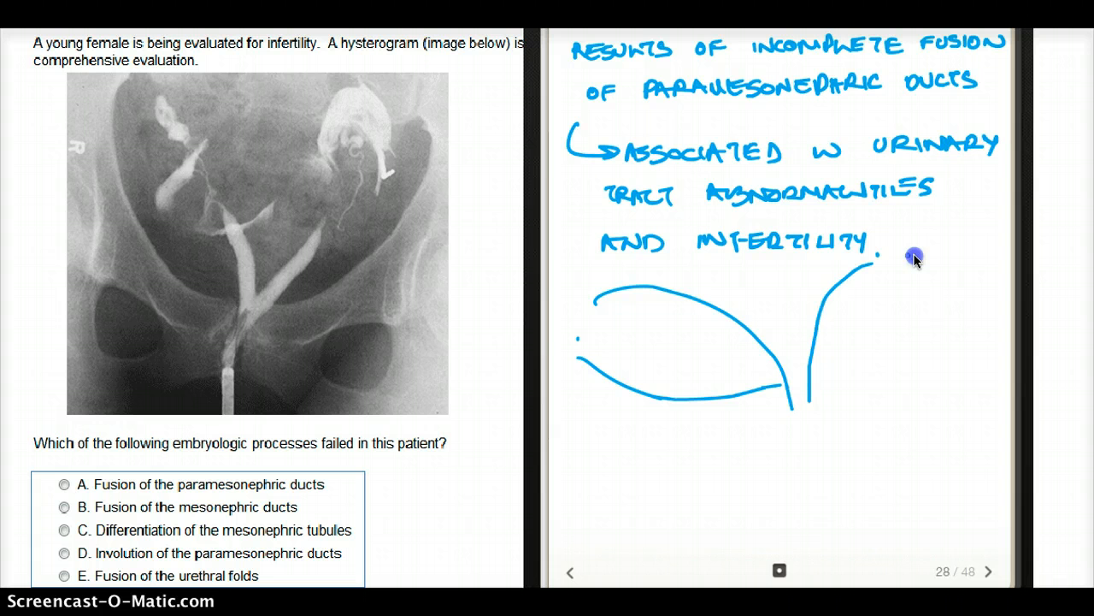
Draw the second curved uterine horn in blue beneath the incomplete-fusion note on page 28
{"action": "left_click_drag", "start_coordinate": [872, 256], "coordinate": [791, 449]}
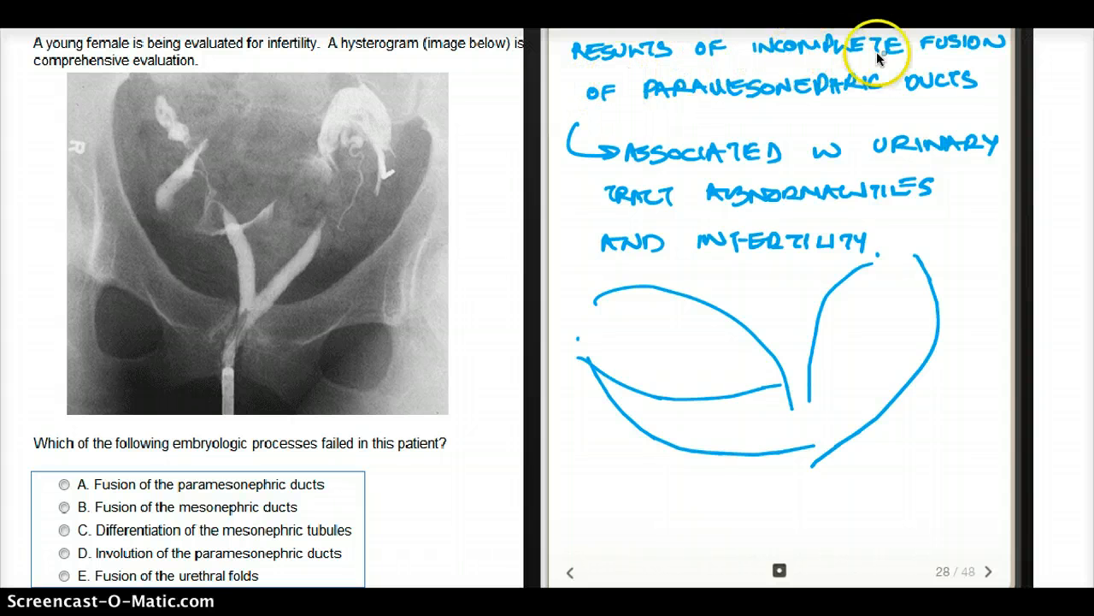
{"action": "mouse_move", "coordinate": [989, 103]}
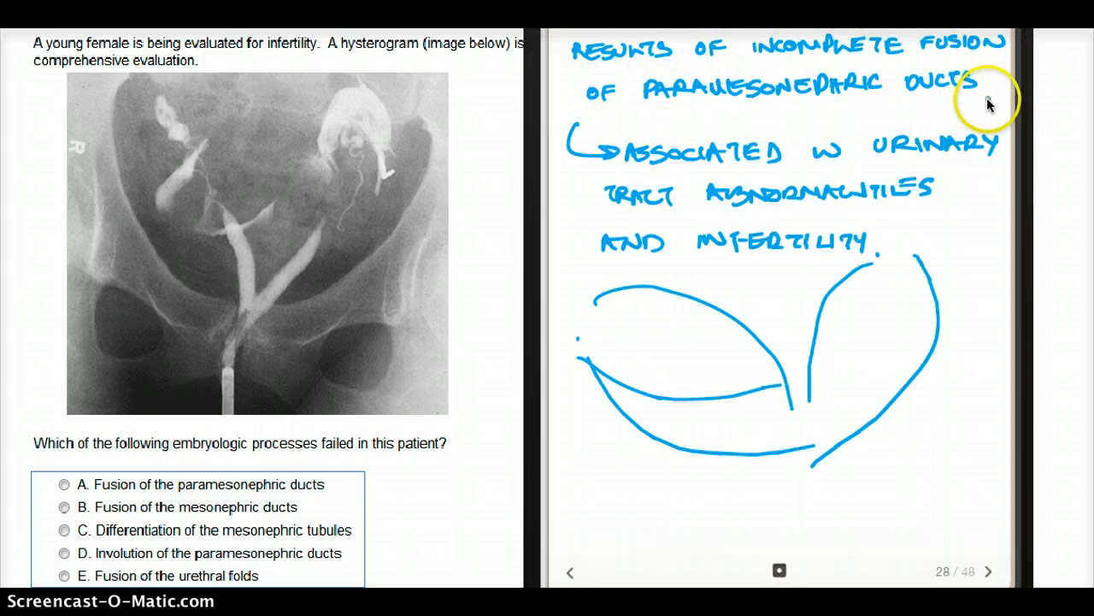
{"action": "mouse_move", "coordinate": [829, 198]}
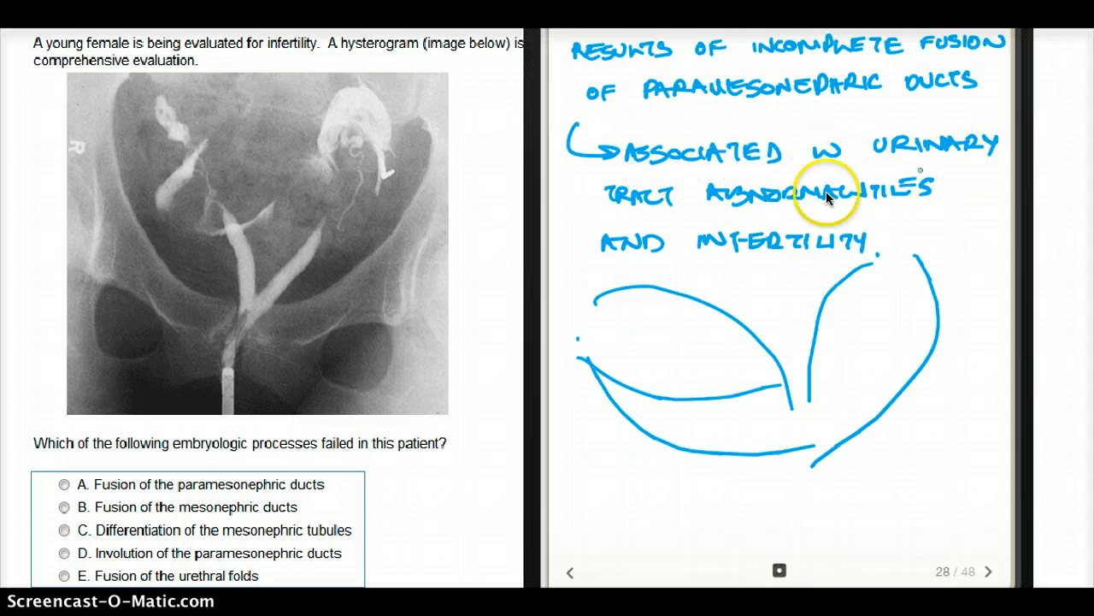
{"action": "mouse_move", "coordinate": [852, 281]}
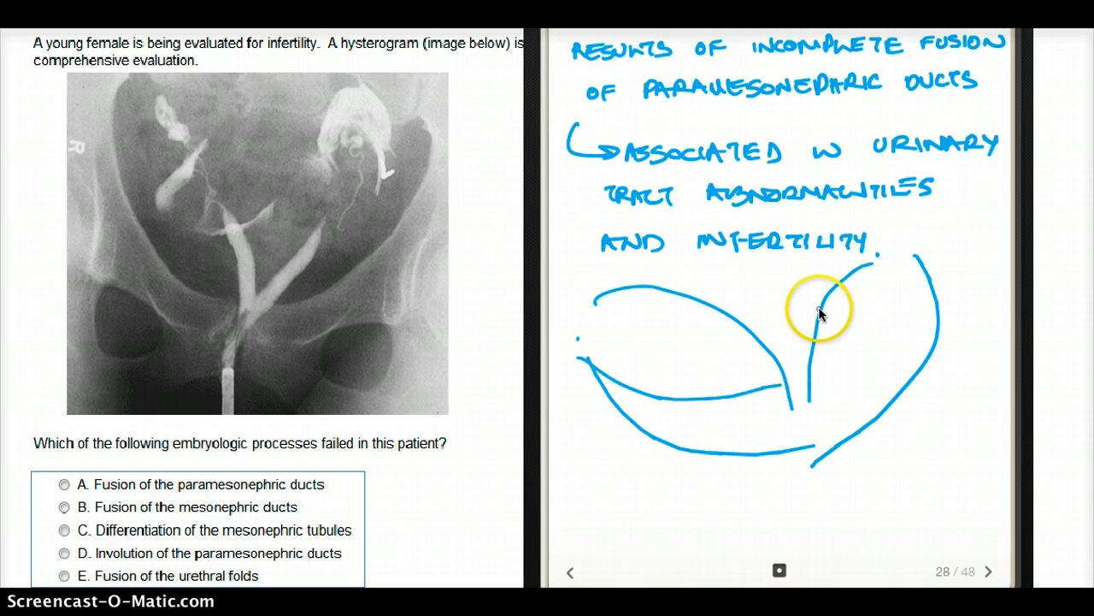
{"action": "mouse_move", "coordinate": [812, 323]}
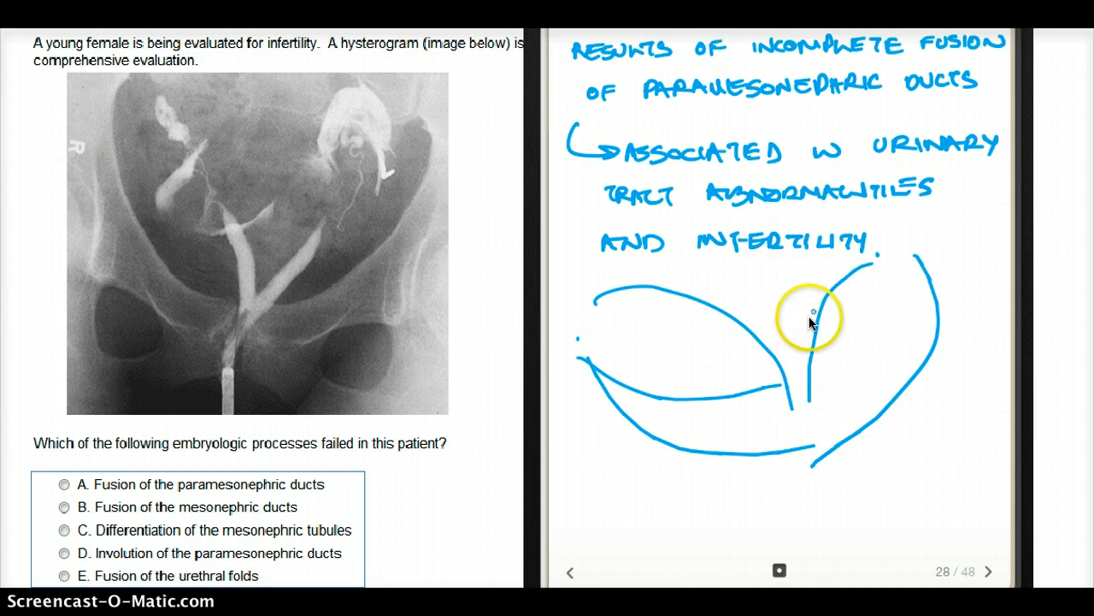